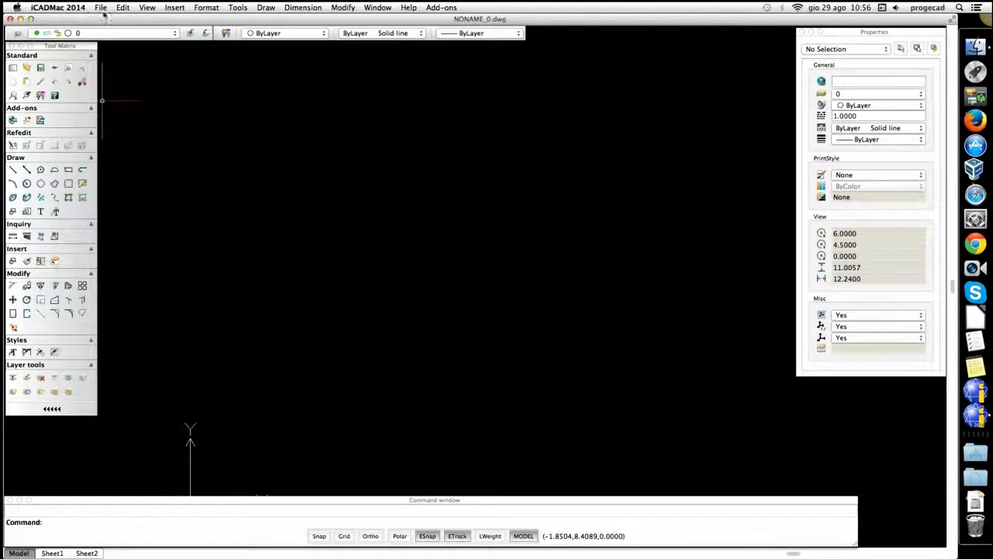
Step: Browse the PDF 3D sample drawings and select Wardrobe.DWG from the Samples folder
{"action": "left_click", "coordinate": [98, 8]}
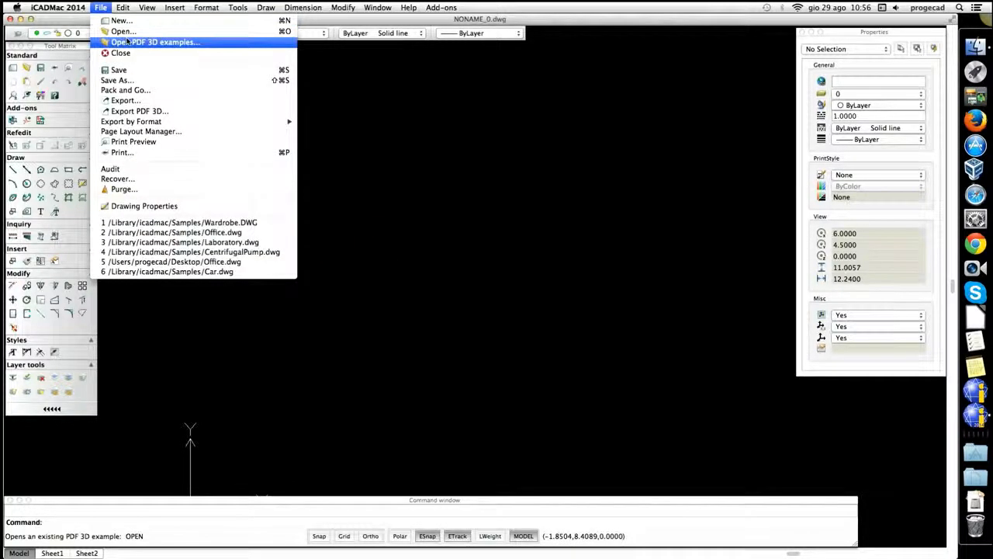
{"action": "left_click", "coordinate": [155, 42]}
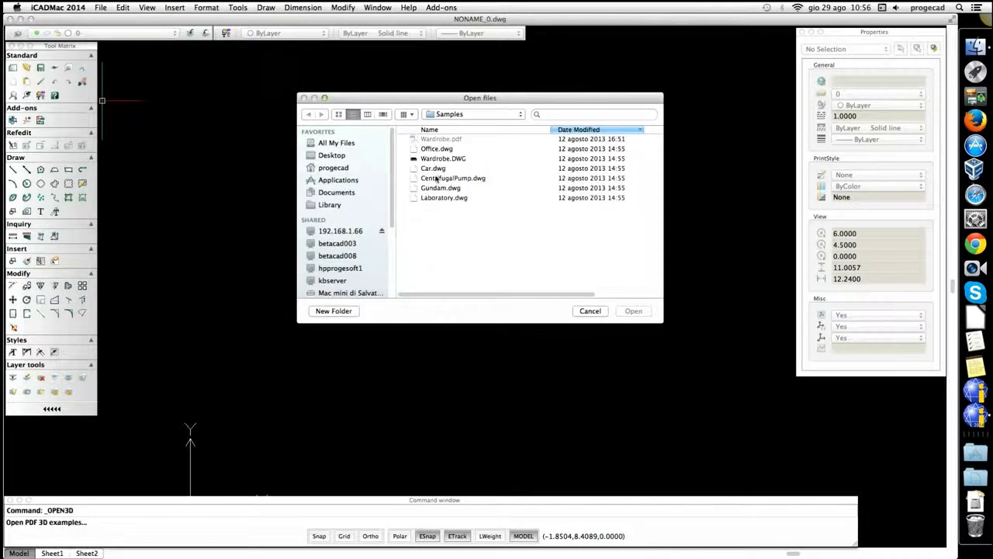
{"action": "left_click", "coordinate": [444, 158]}
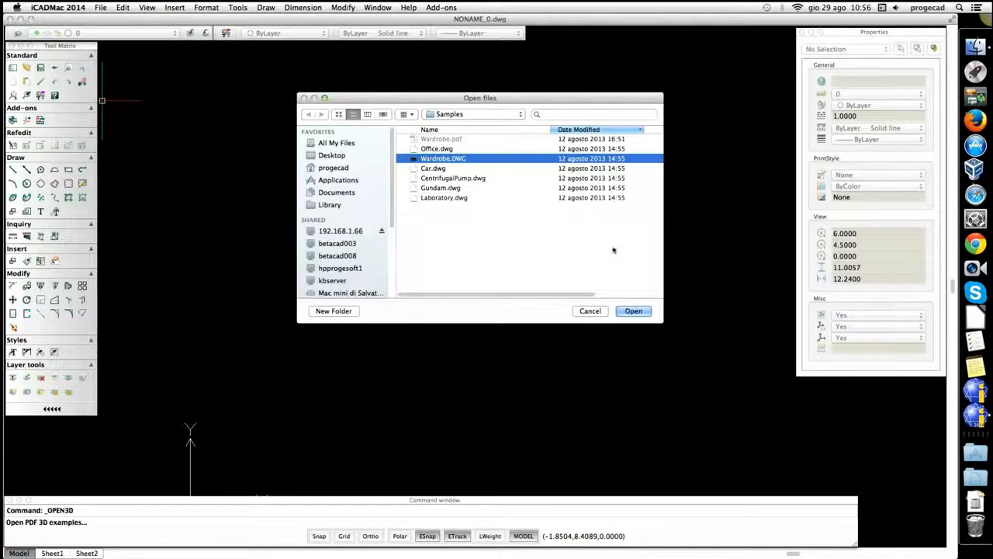
Step: Load Wardrobe.DWG, export it as a 3D PDF and confirm the completion message
{"action": "left_click", "coordinate": [590, 311]}
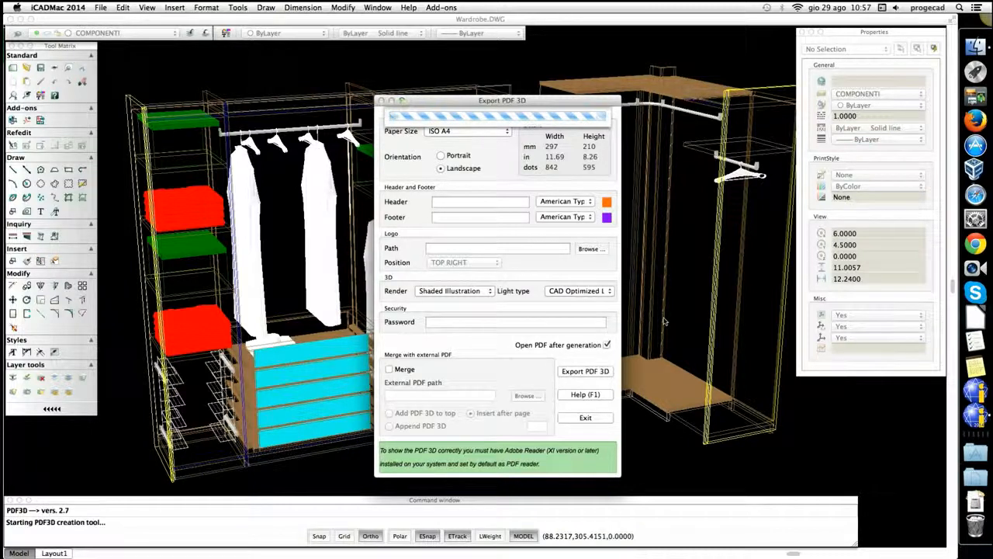
{"action": "left_click", "coordinate": [585, 371]}
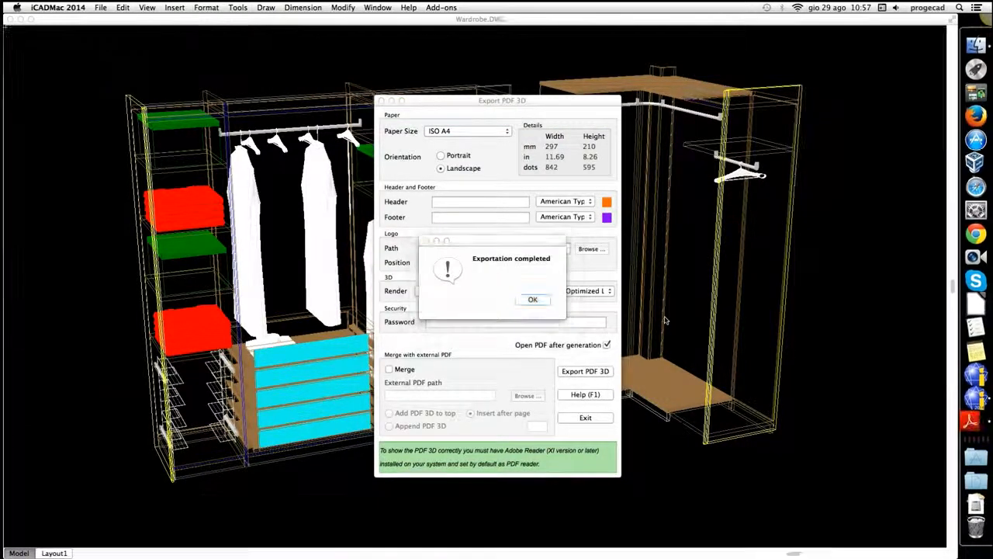
{"action": "left_click", "coordinate": [532, 299]}
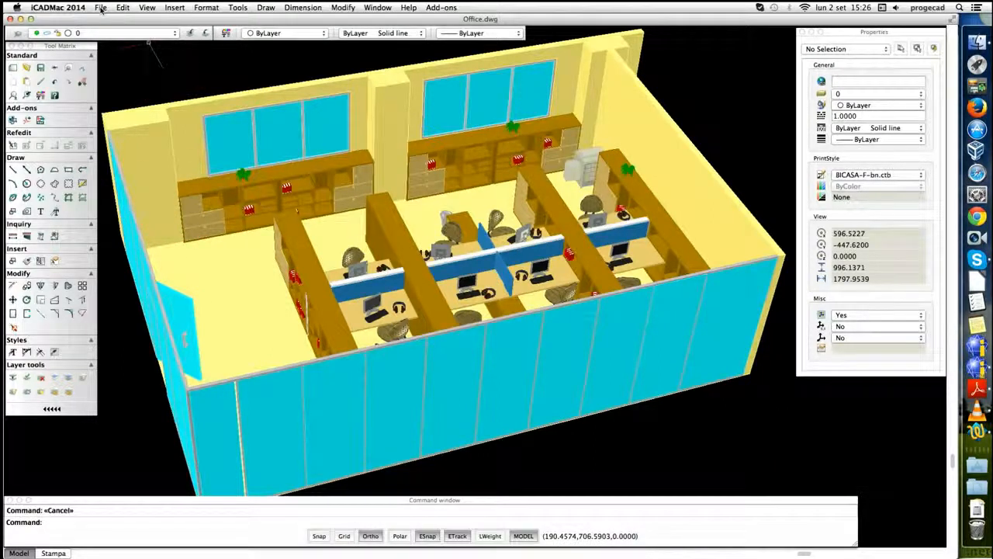
Step: Export Office.dwg as an ISO A4 landscape 3D PDF via File > Export PDF 3D and confirm completion
{"action": "left_click", "coordinate": [100, 8]}
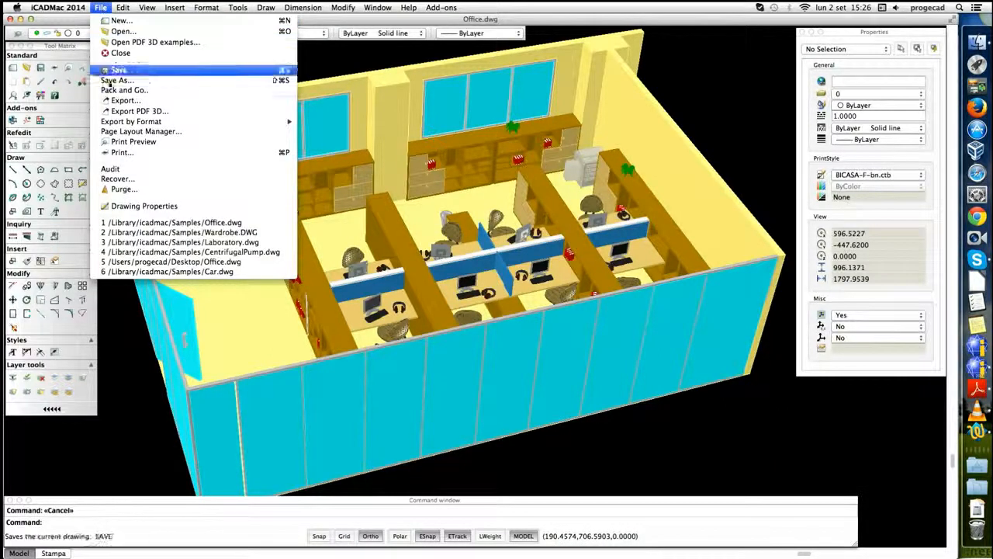
{"action": "left_click", "coordinate": [138, 110]}
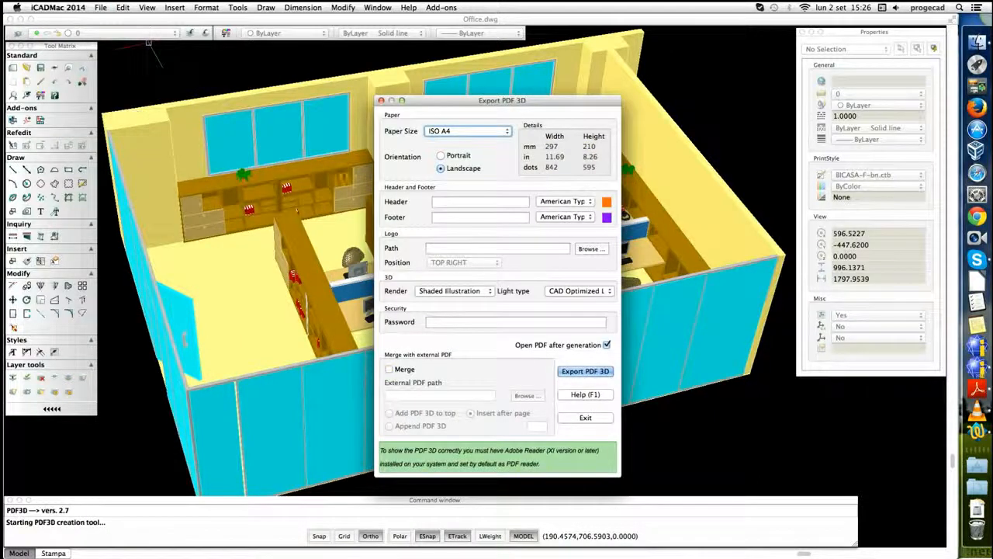
{"action": "left_click", "coordinate": [585, 371]}
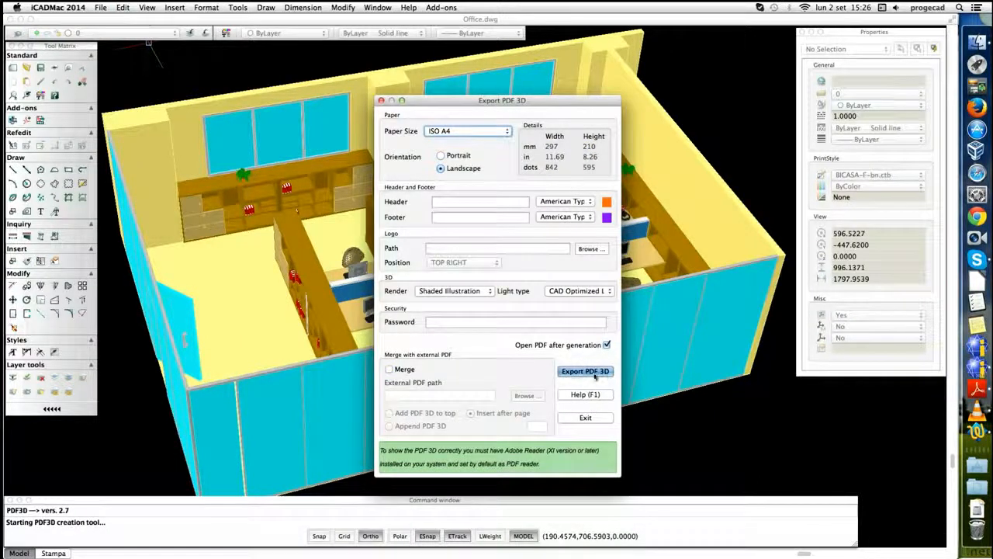
{"action": "left_click", "coordinate": [586, 371]}
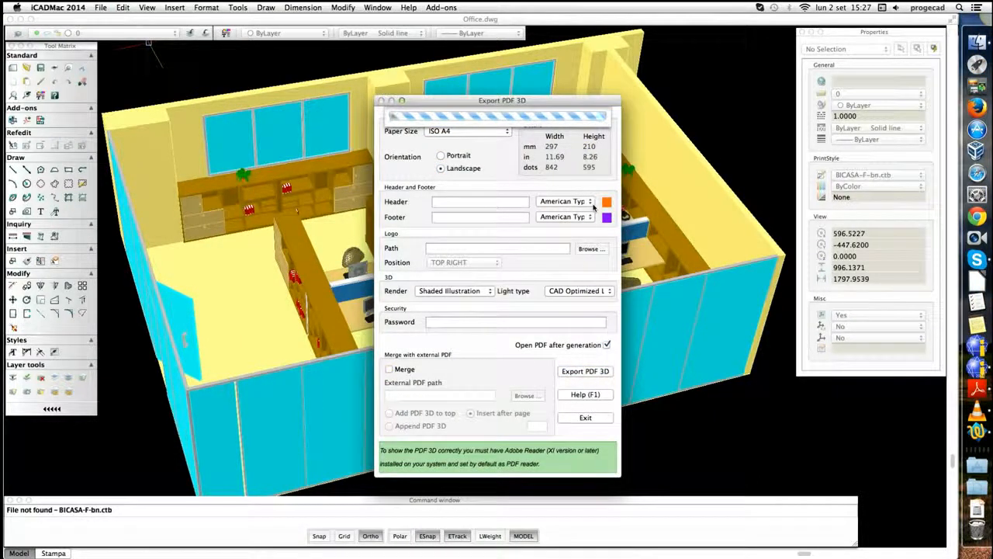
{"action": "left_click", "coordinate": [585, 371]}
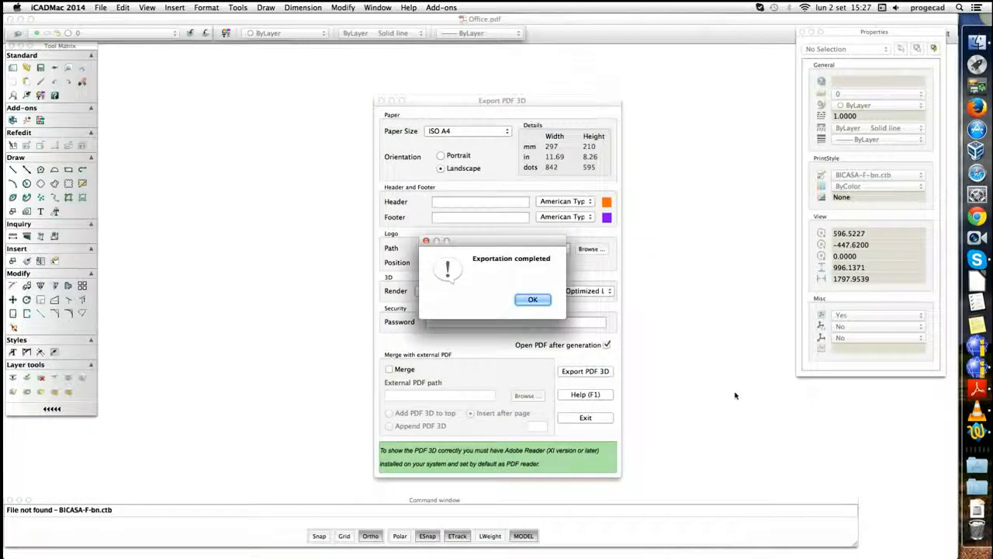
{"action": "left_click", "coordinate": [532, 298]}
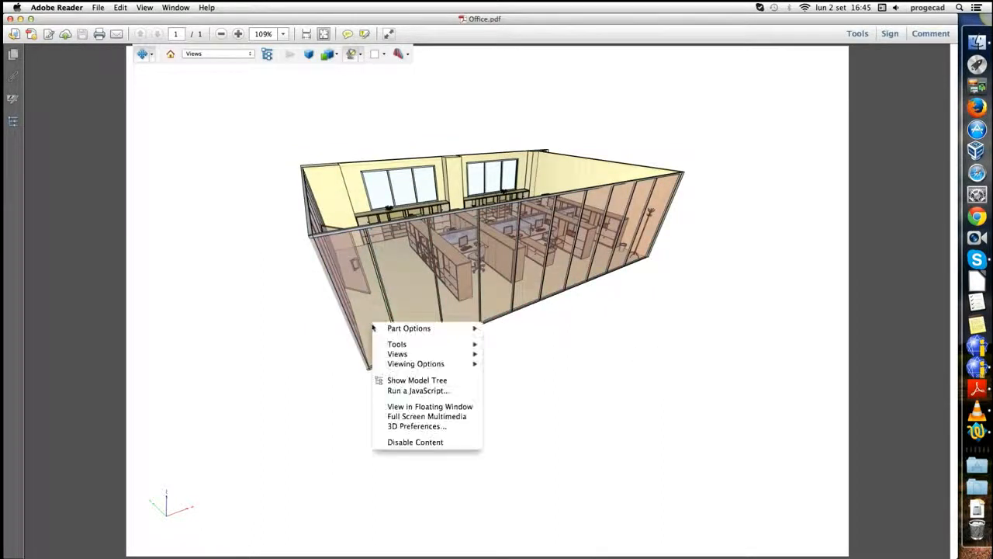
{"action": "mouse_move", "coordinate": [410, 330]}
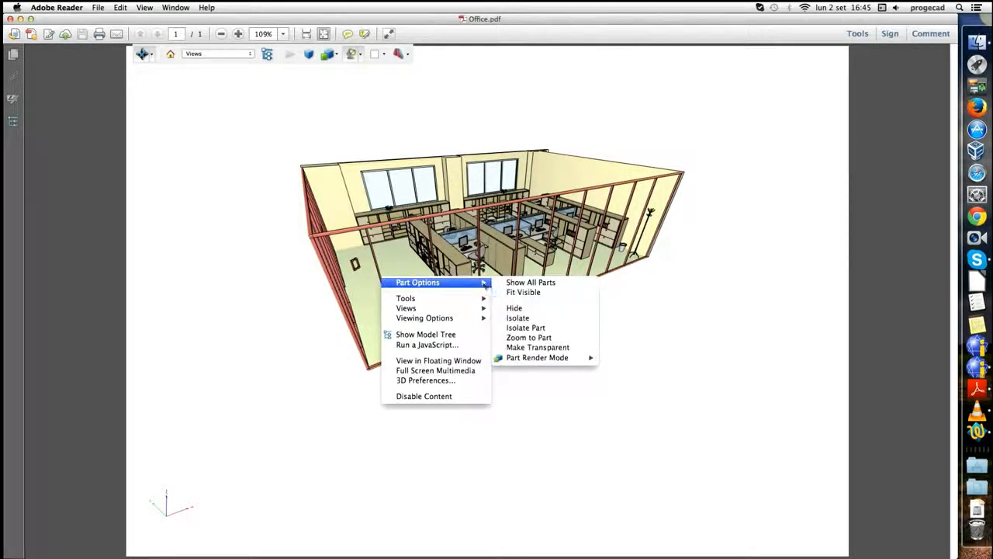
Step: Hide a wall of the Office 3D model via Part Options to expose the desks and shelving
{"action": "left_click", "coordinate": [531, 282]}
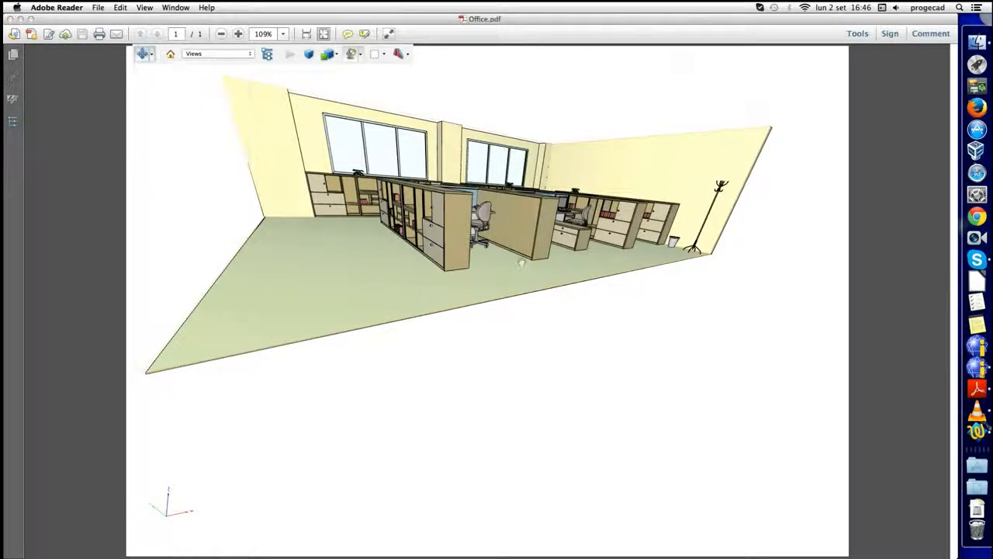
{"action": "left_click", "coordinate": [142, 52]}
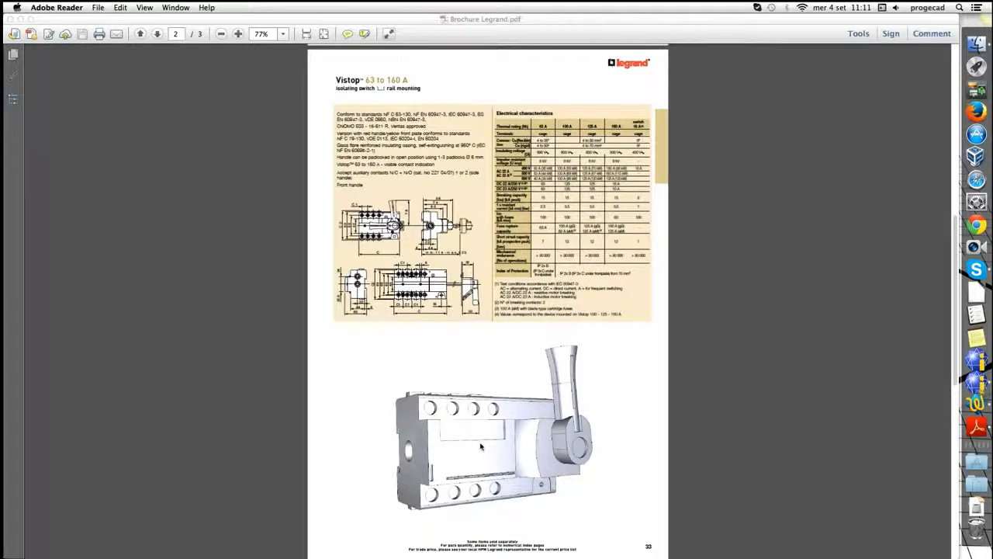
Step: Activate the 3D switch model on page 2 of the Legrand brochure and rotate it to a new angle
{"action": "left_click", "coordinate": [481, 447]}
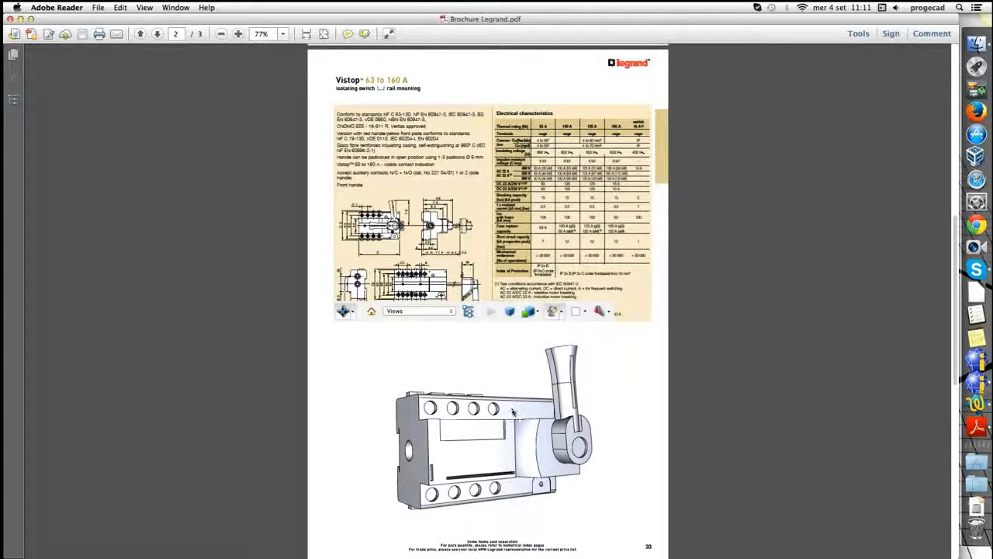
{"action": "left_click_drag", "start_coordinate": [513, 411], "coordinate": [522, 481]}
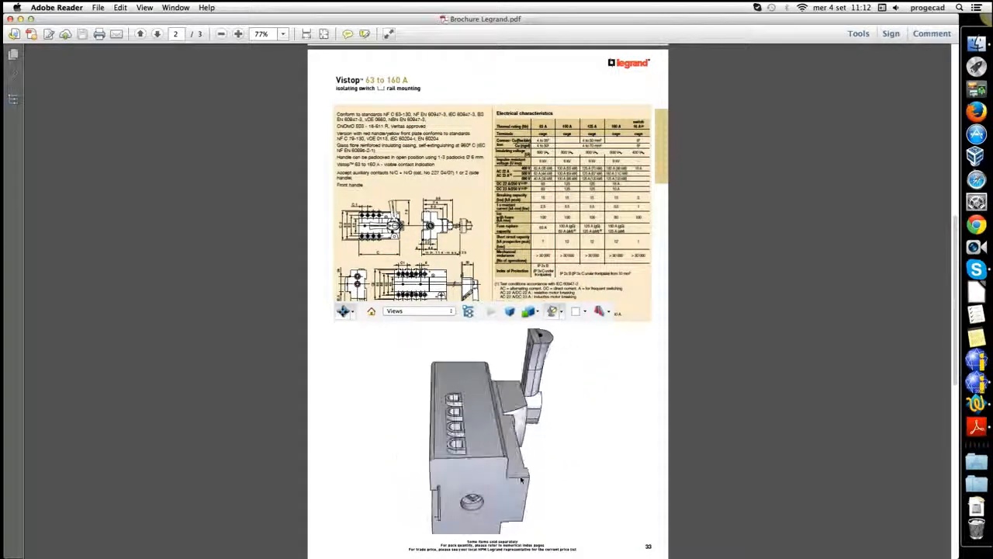
{"action": "left_click_drag", "start_coordinate": [520, 481], "coordinate": [458, 435]}
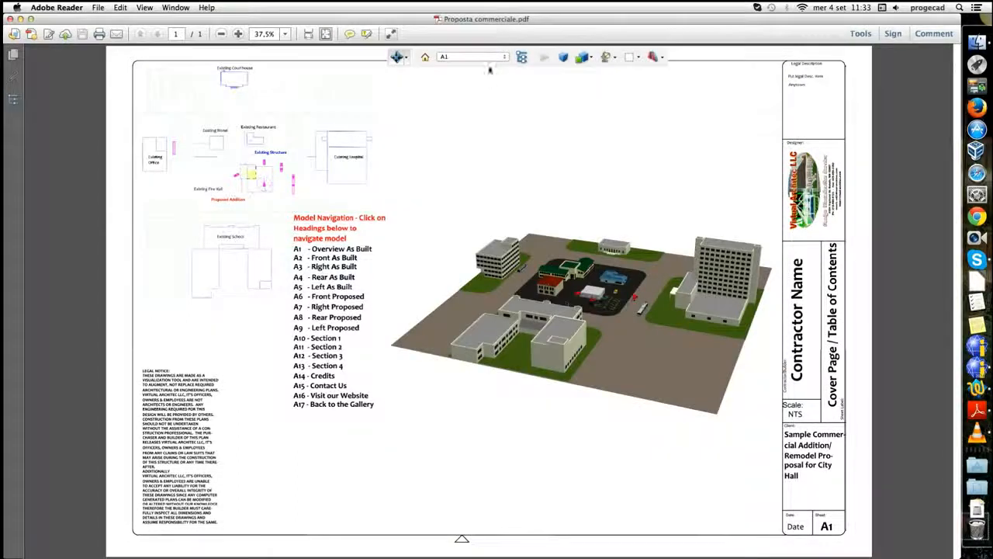
Step: Step the 3D site model through saved views A2, A4, A6 and onward, ending on the garage with helicopter
{"action": "left_click", "coordinate": [332, 258]}
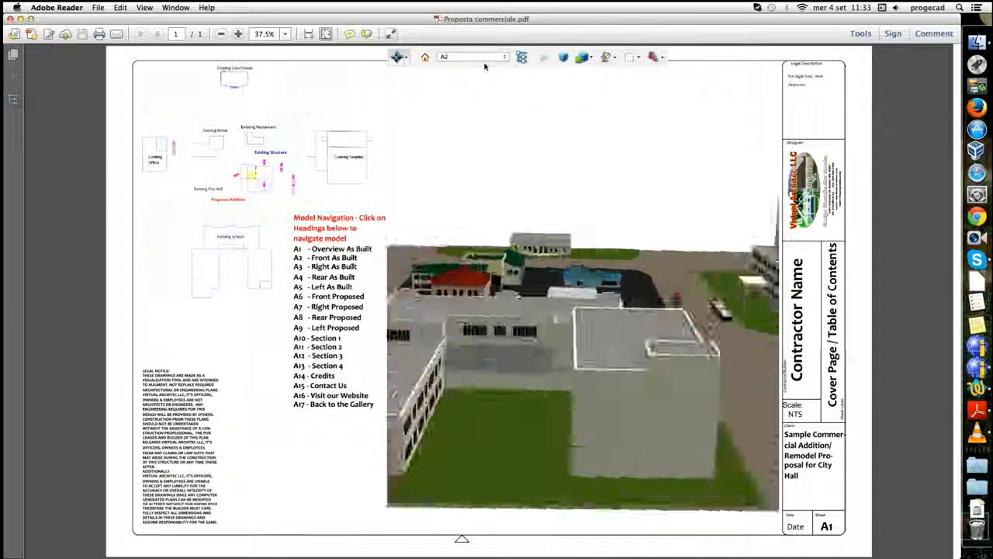
{"action": "left_click", "coordinate": [496, 56]}
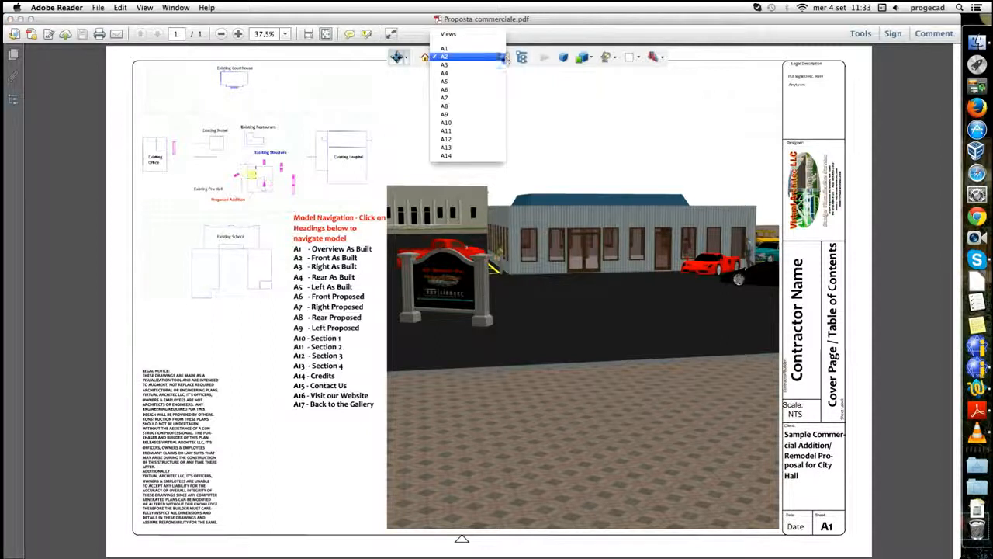
{"action": "left_click", "coordinate": [445, 78]}
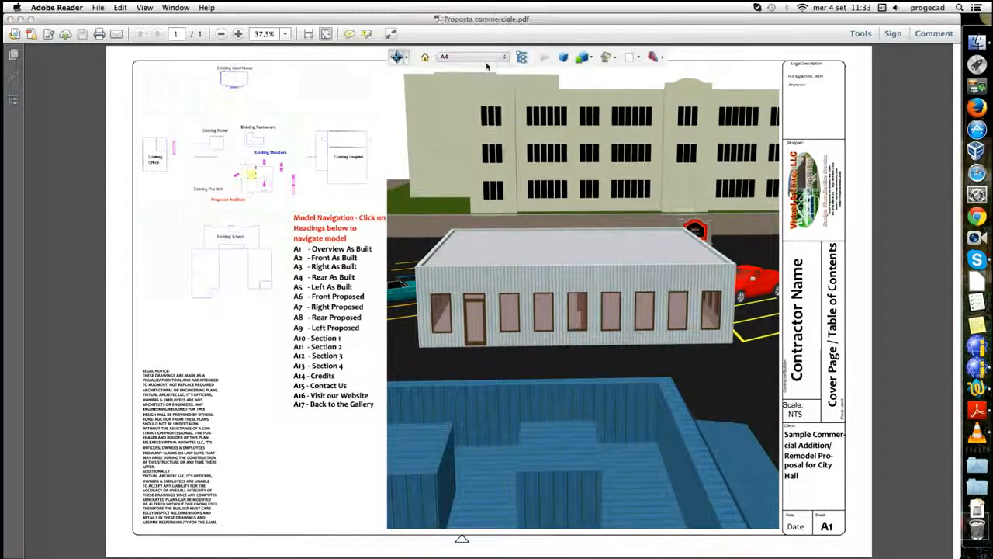
{"action": "left_click", "coordinate": [472, 58]}
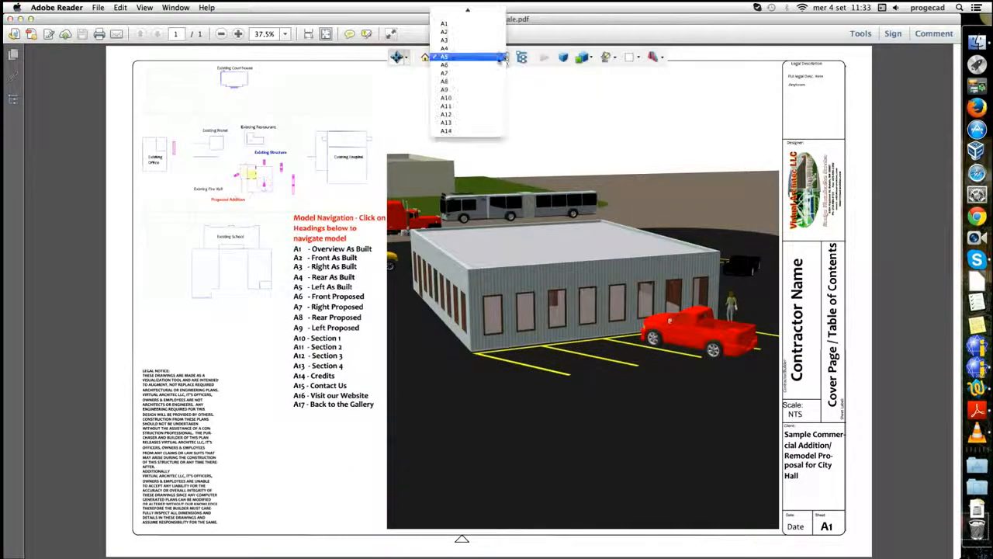
{"action": "left_click", "coordinate": [444, 81]}
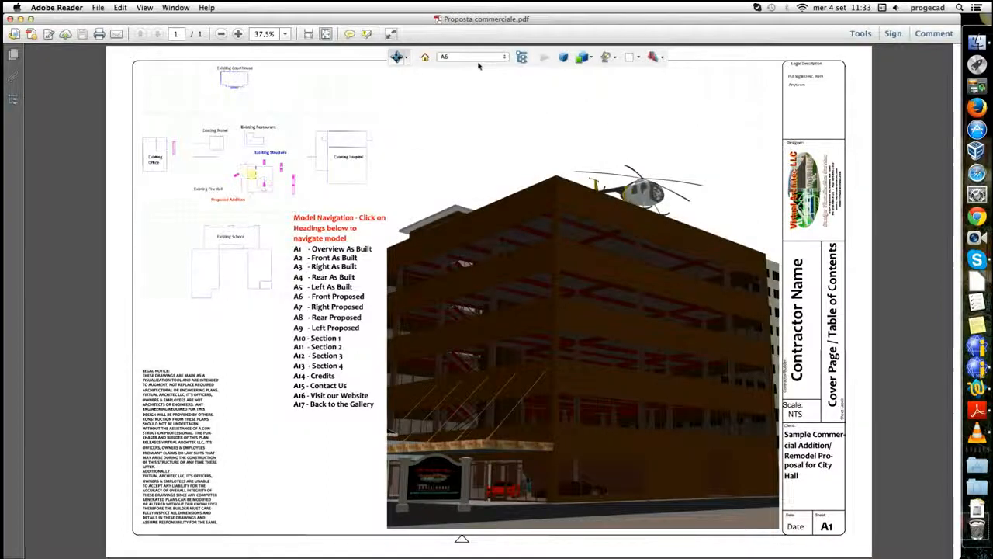
{"action": "left_click", "coordinate": [500, 56]}
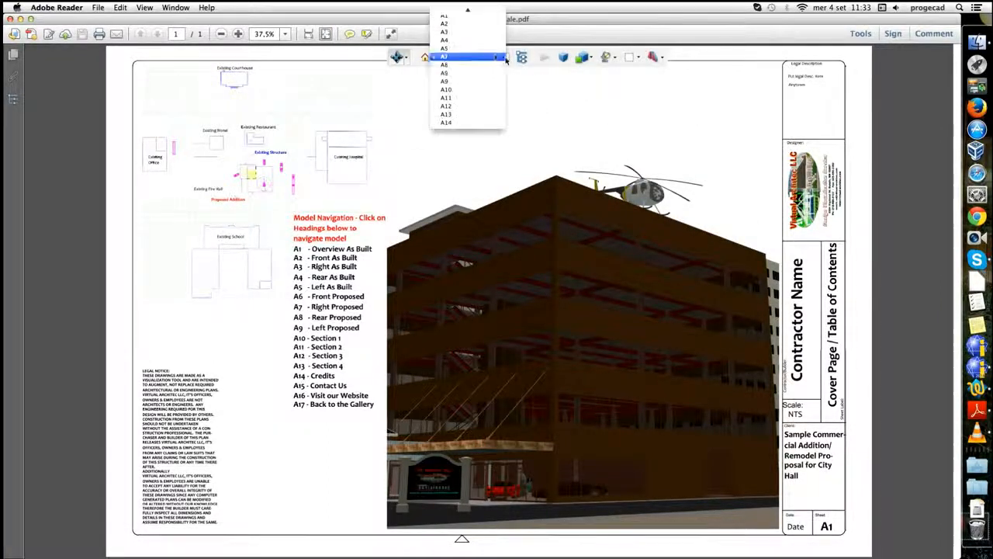
{"action": "left_click", "coordinate": [463, 56]}
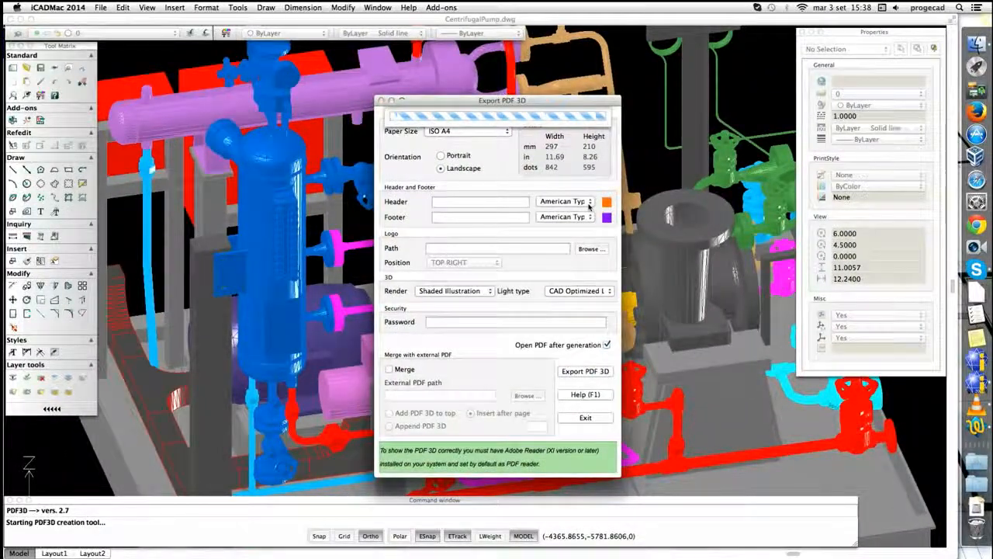
Step: Export CentrifugalPump.dwg as a 3D PDF and confirm completion so it opens in Adobe Reader
{"action": "left_click", "coordinate": [585, 371]}
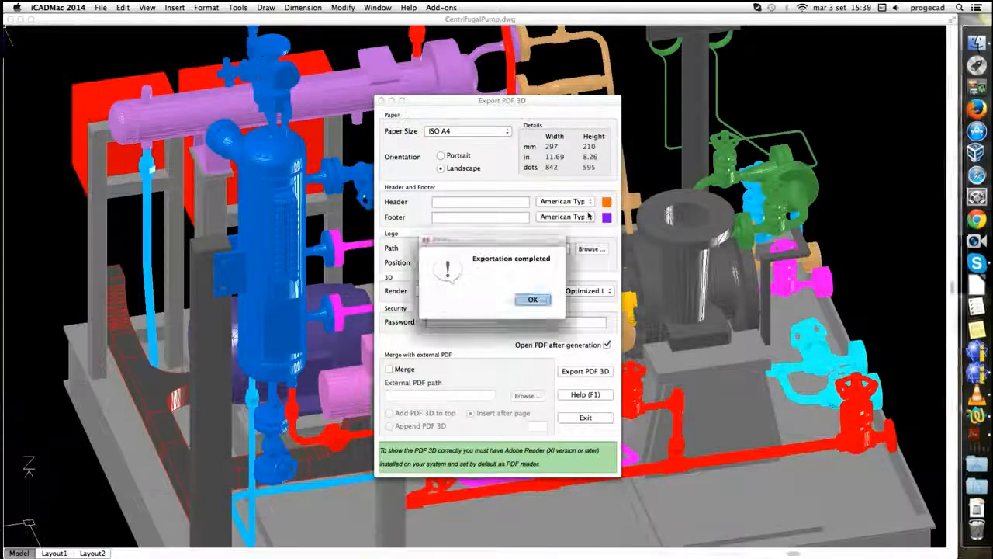
{"action": "left_click", "coordinate": [533, 300]}
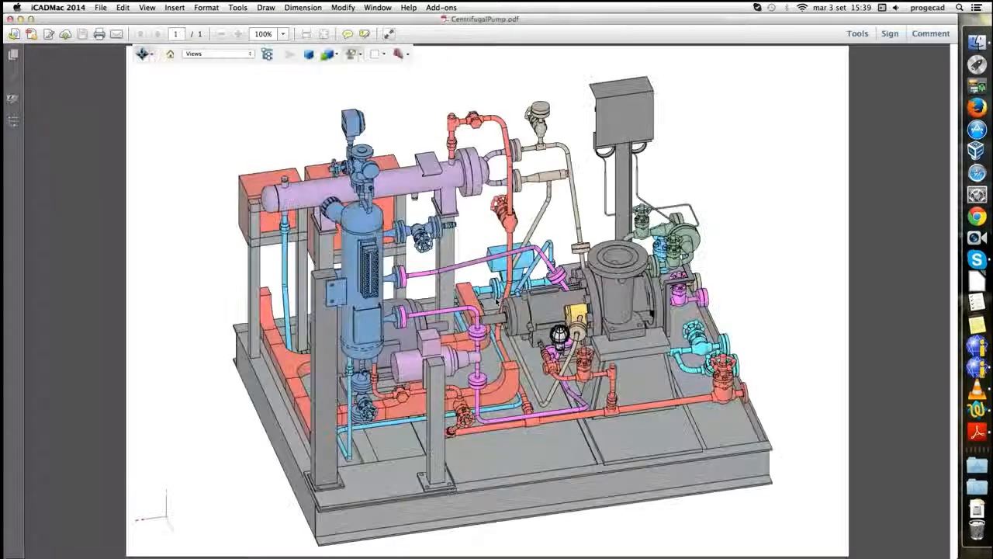